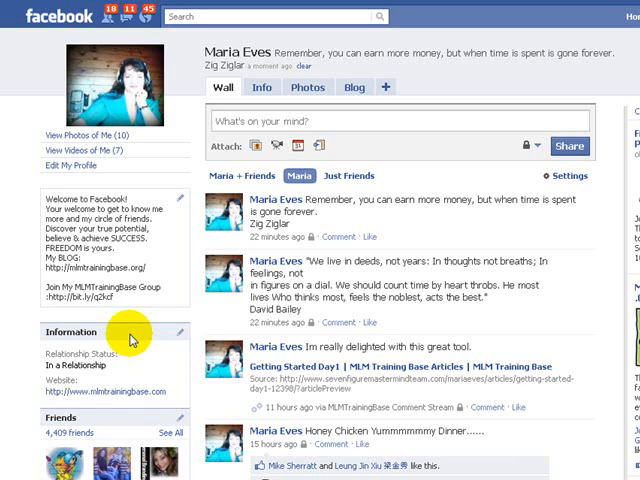
mouse_move(132, 340)
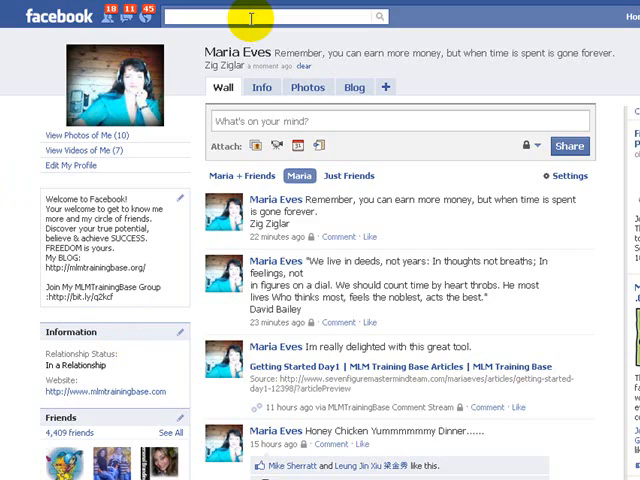
Search 'developer' in Facebook and land on the Developer application page.
text(de)
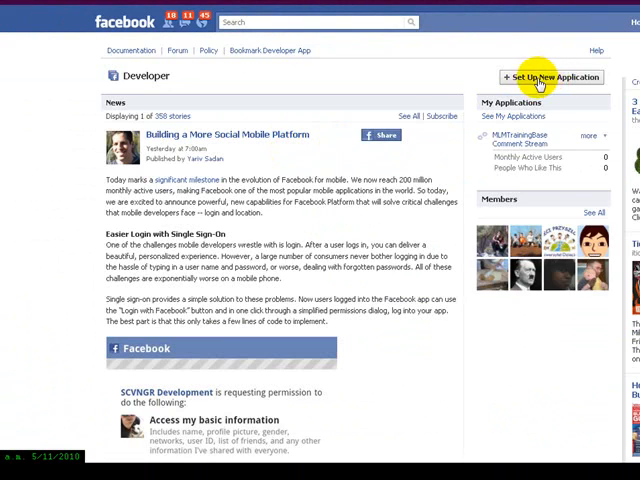
Start a new application named MLMTrainingBase2 and agree to the Facebook Terms.
click(540, 76)
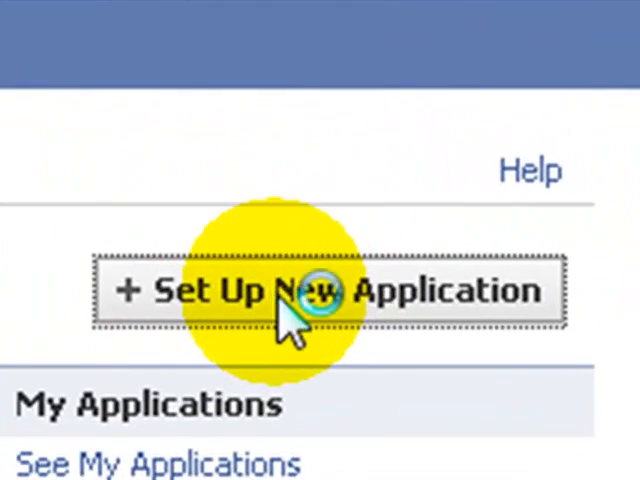
click(316, 292)
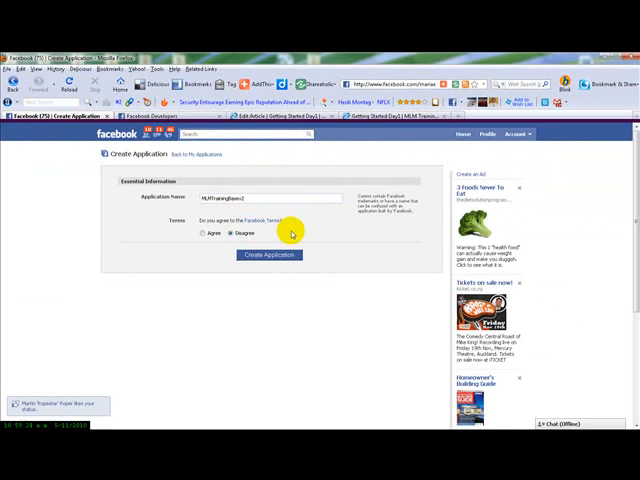
click(204, 234)
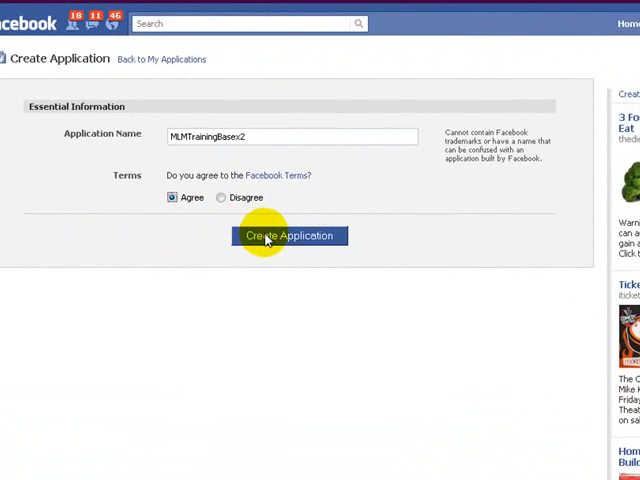
mouse_move(344, 204)
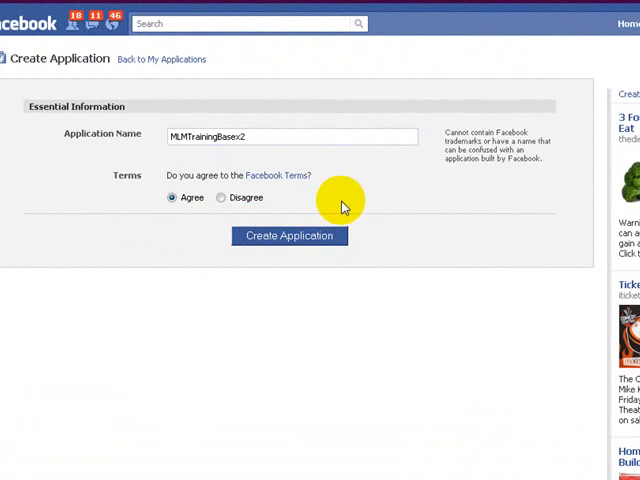
mouse_move(408, 236)
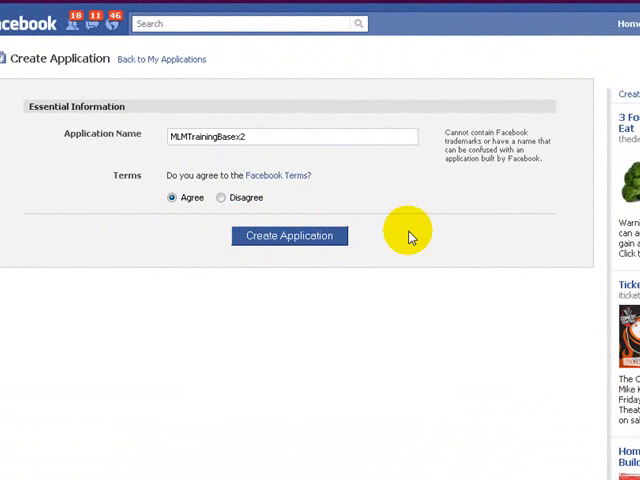
Create the application and answer the first captcha with 'arlrring zoom', which fails.
click(290, 236)
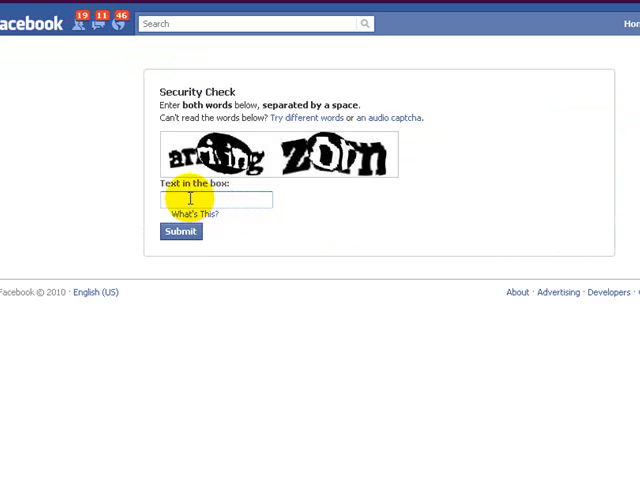
text(arl)
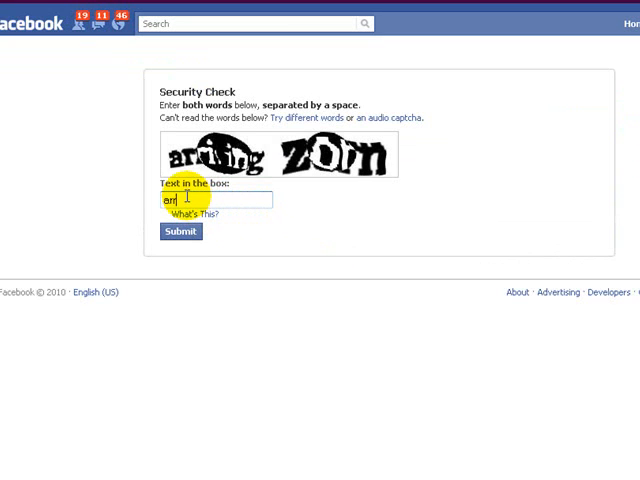
text(rring zoom)
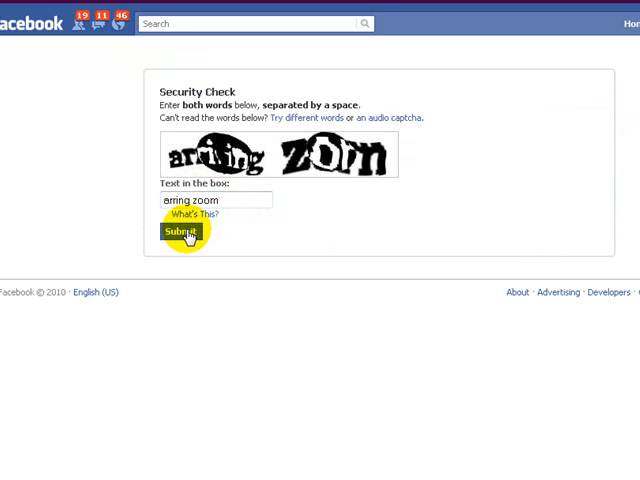
click(180, 232)
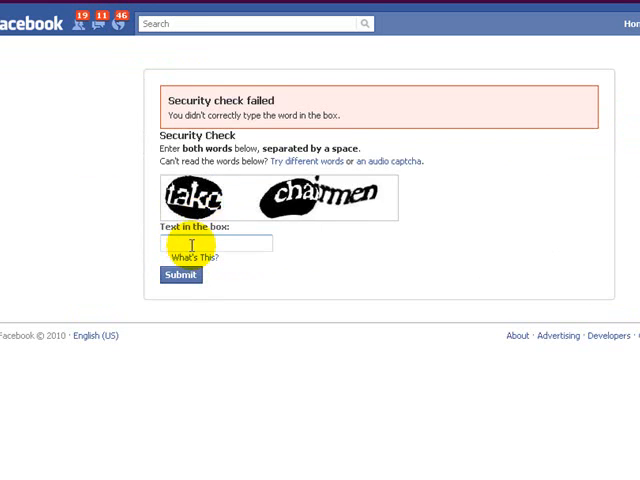
Pass the security check on retry with the words 'take chairmen'.
text(take)
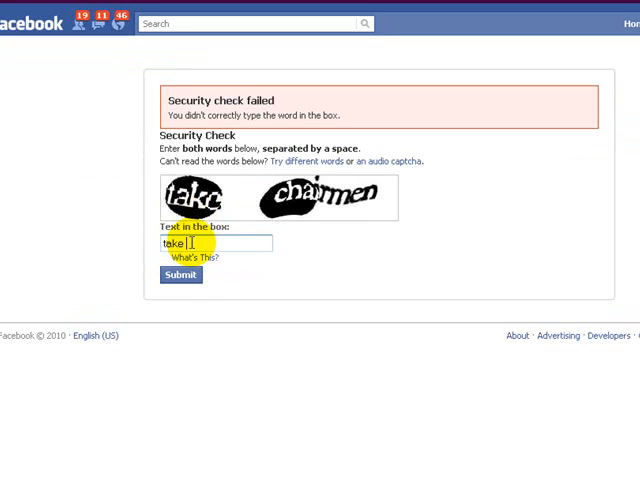
text(chairmen)
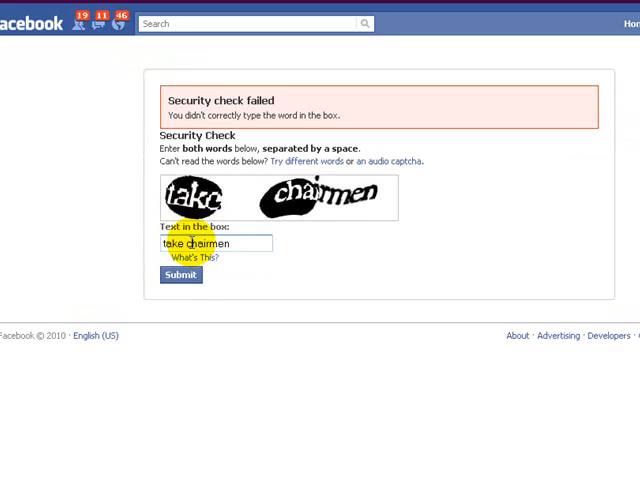
click(180, 276)
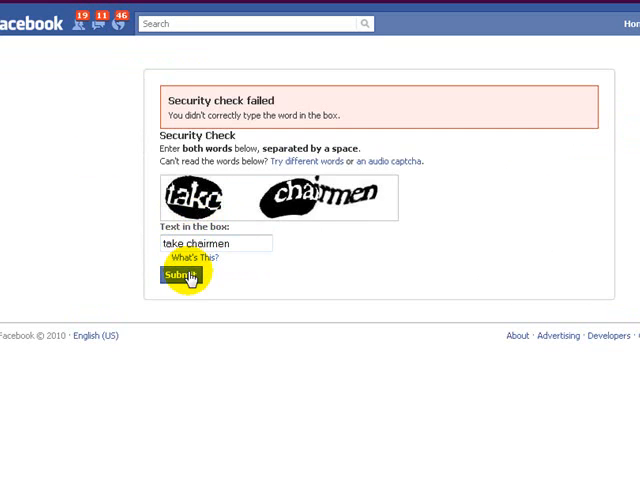
click(170, 274)
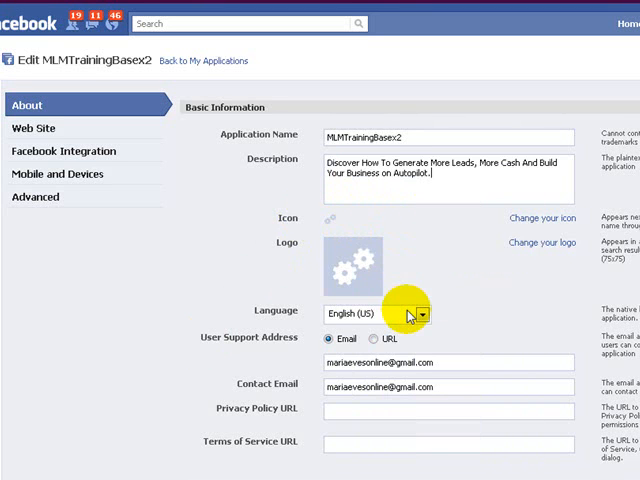
mouse_move(460, 264)
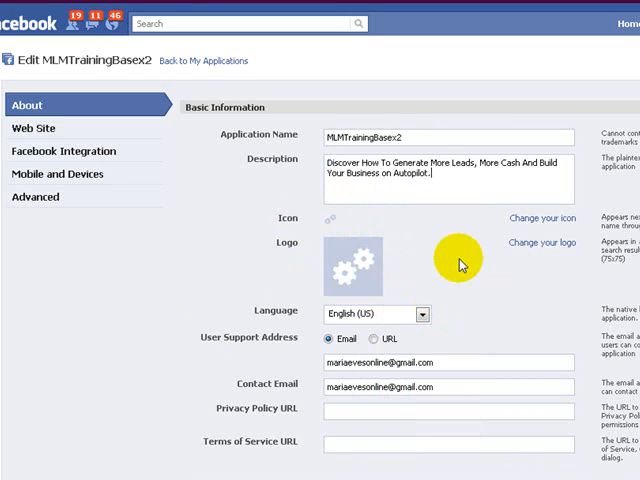
Append 'TODAY!' so the About description ends with 'Autopilot TODAY!'.
text(T)
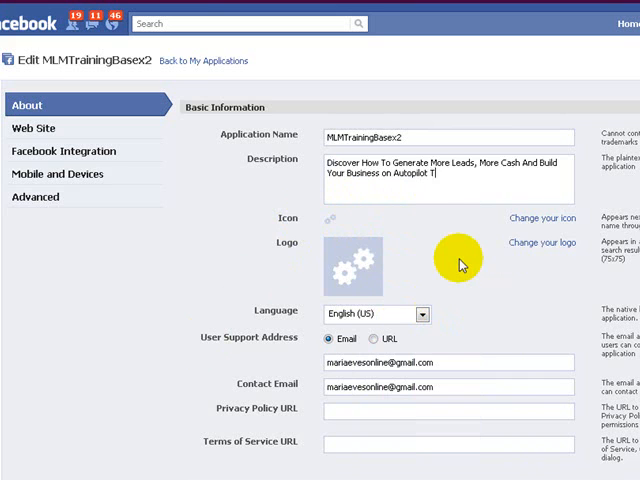
text(ODAY!)
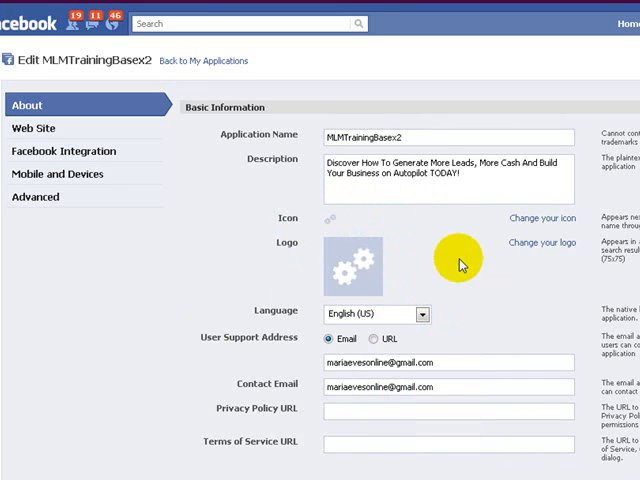
mouse_move(534, 244)
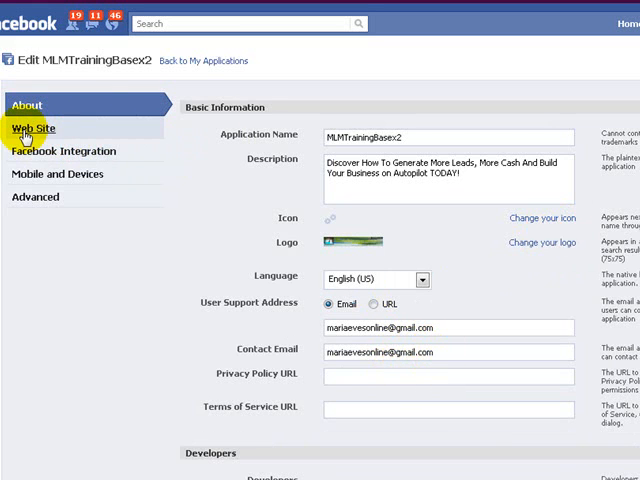
click(32, 128)
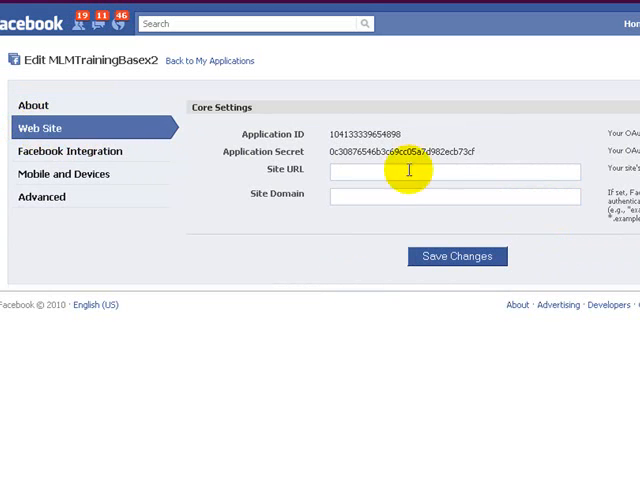
click(410, 172)
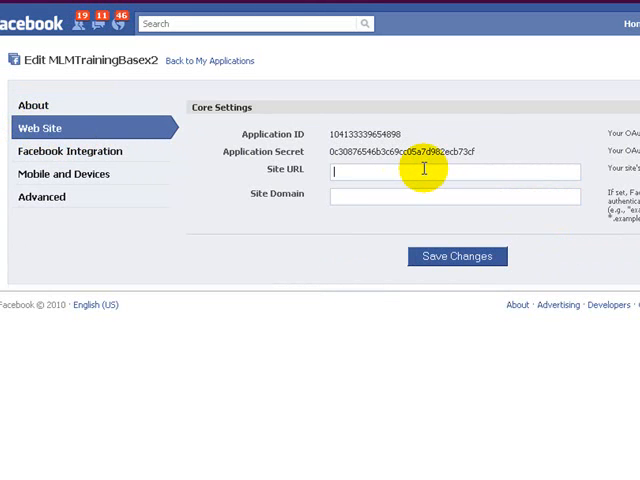
text(http://)
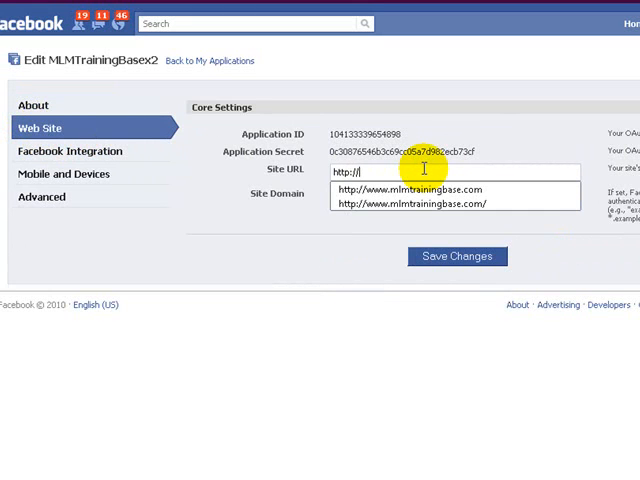
text(www.)
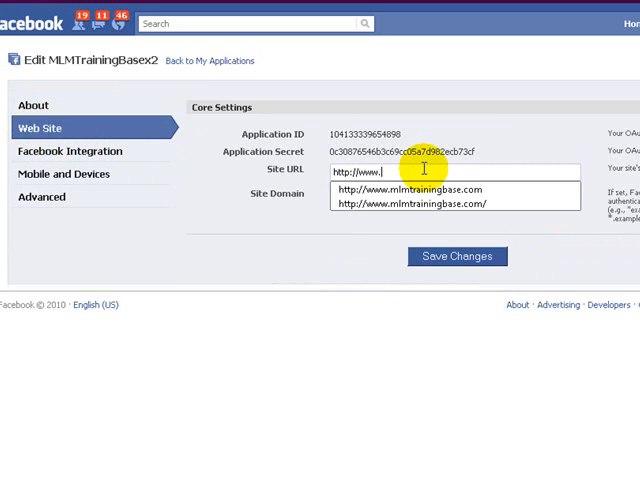
text(mlmtrainingbase.com)
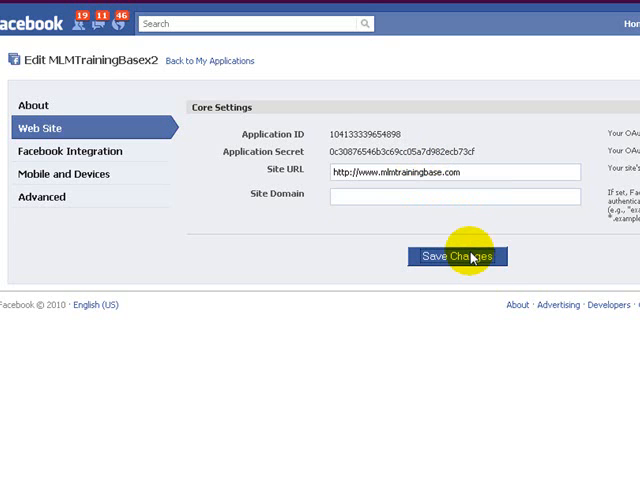
click(456, 256)
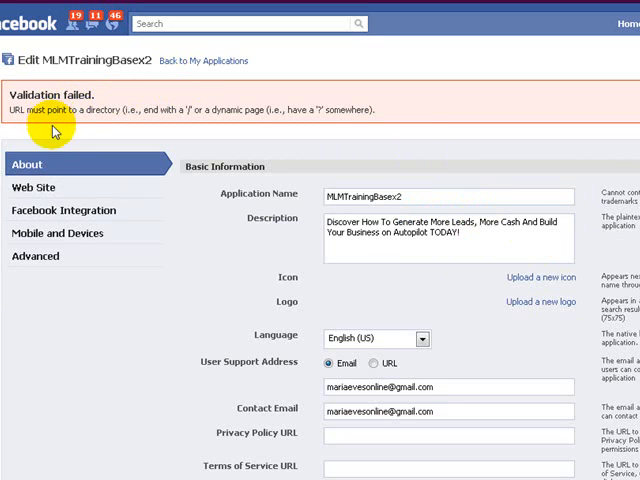
click(32, 188)
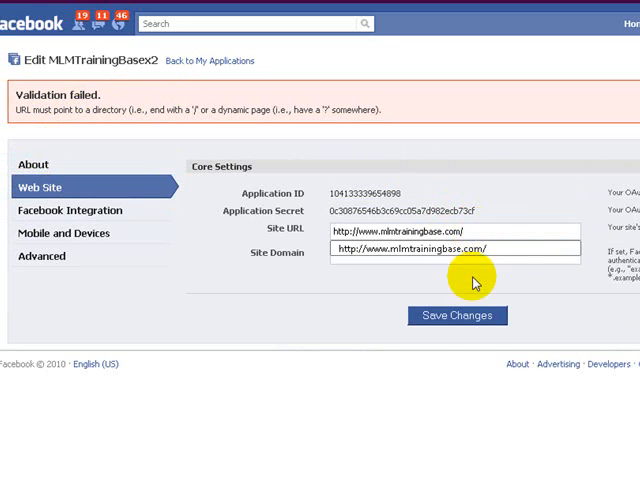
click(456, 316)
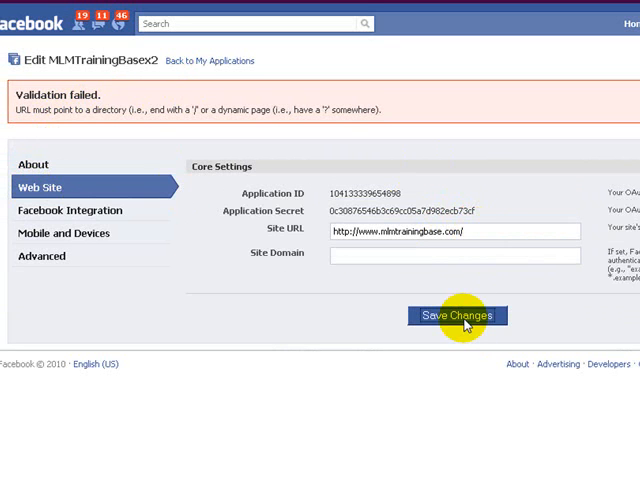
click(460, 316)
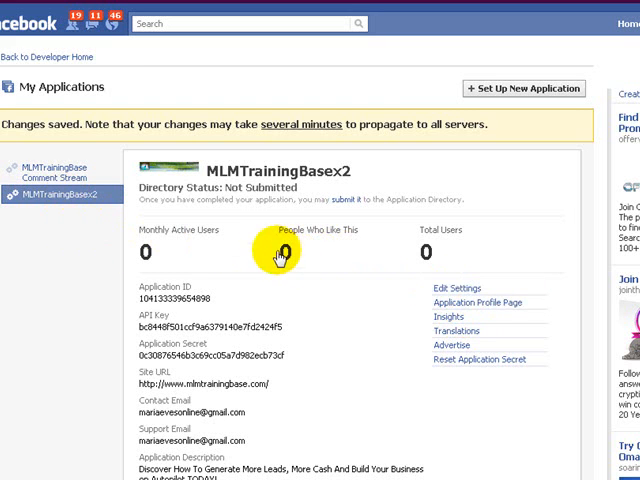
mouse_move(160, 294)
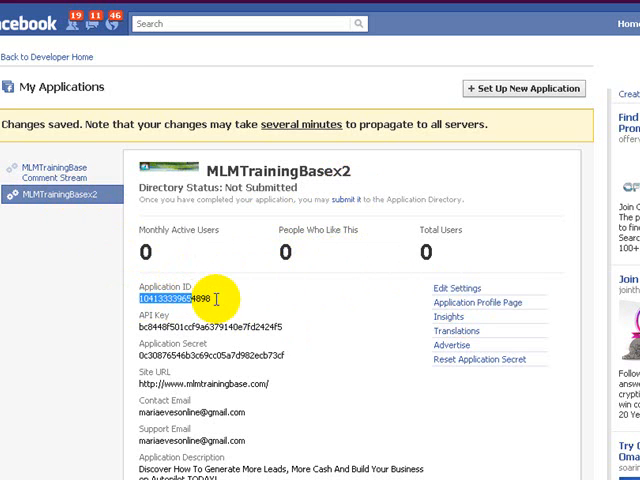
Copy the MLMTrainingBase2 Application ID from the My Applications summary.
right_click(196, 300)
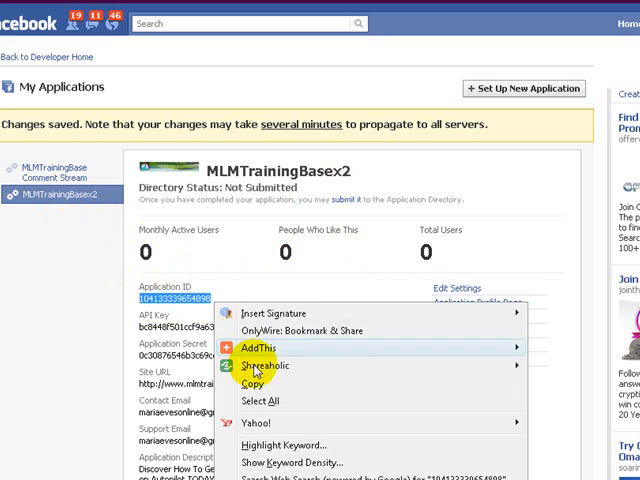
click(280, 316)
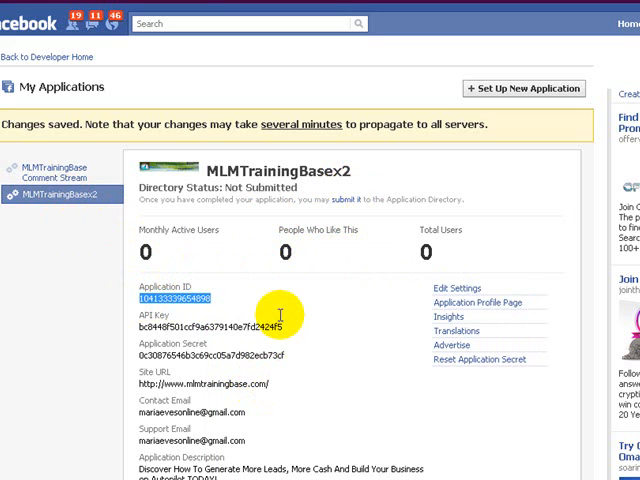
mouse_move(276, 300)
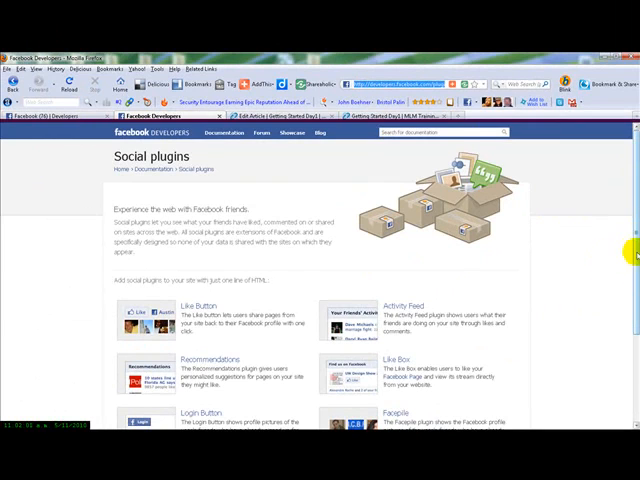
Scroll the Social plugins page down to the Comments plugin link.
scroll(down, 3)
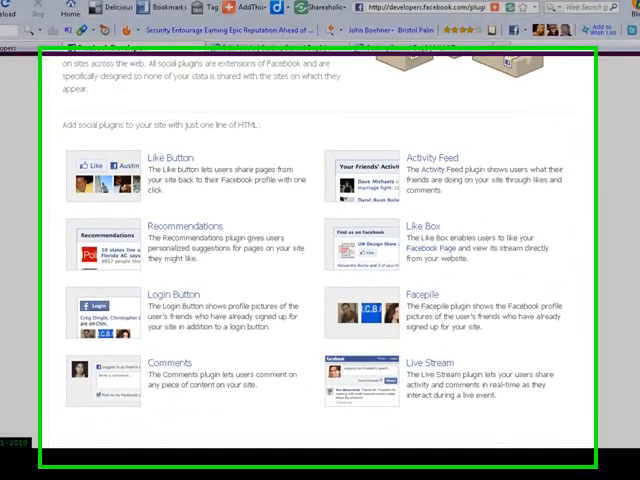
scroll(down, 3)
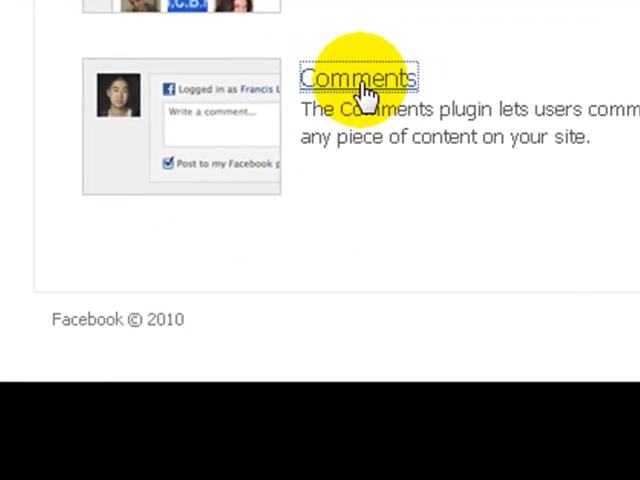
Fill the Comments plugin form with the pasted app ID, width 600 and Publish Feed checked.
click(356, 78)
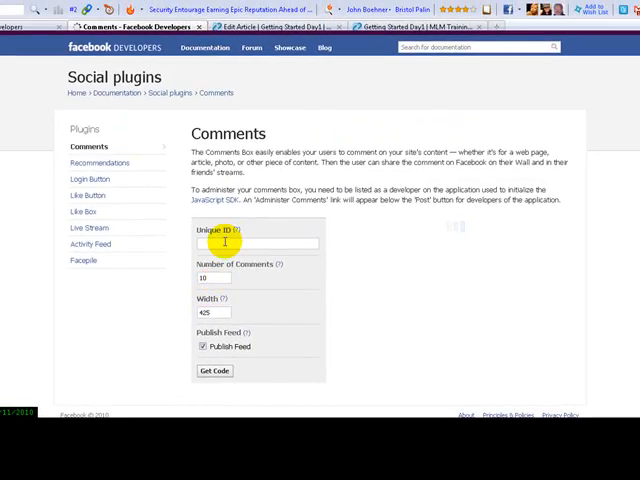
right_click(224, 244)
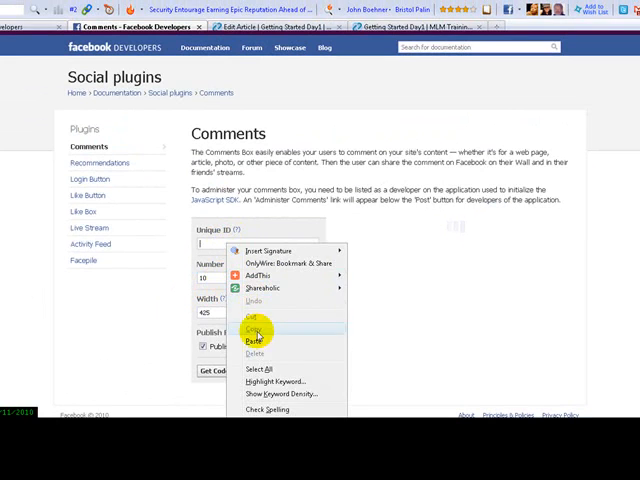
click(254, 340)
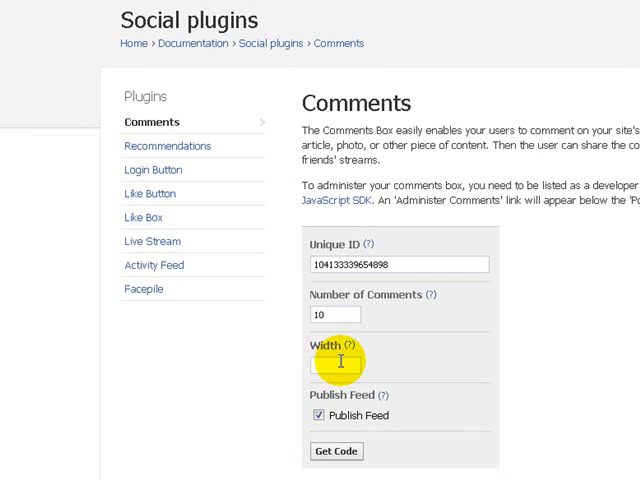
text(600)
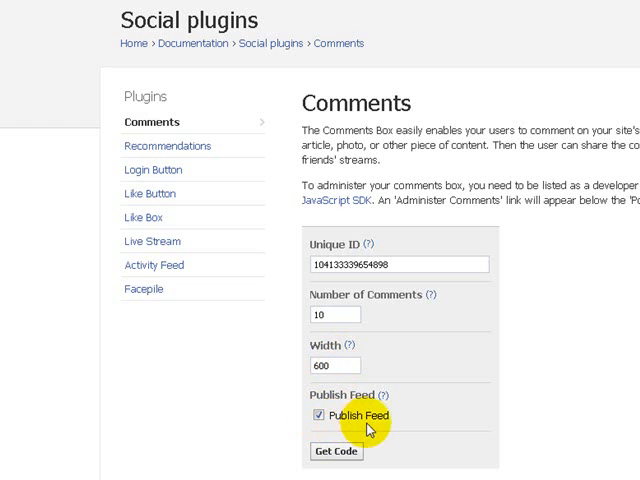
click(336, 452)
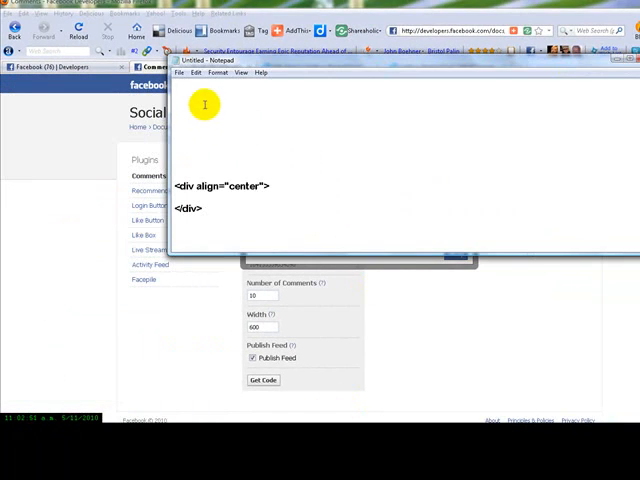
Paste the <div align="center"> and </div> tag pair into Notepad.
right_click(204, 104)
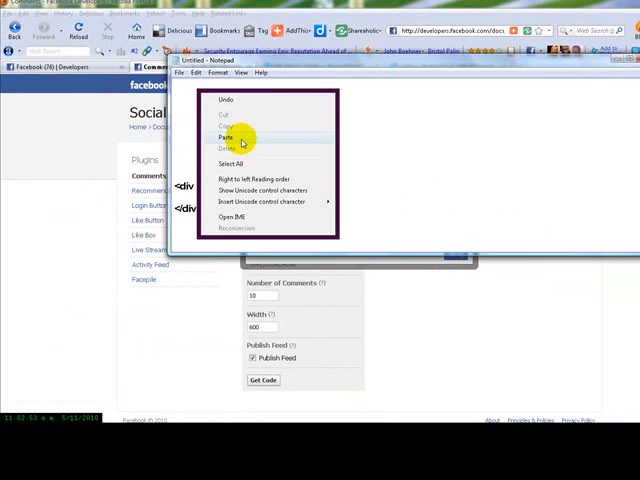
click(224, 136)
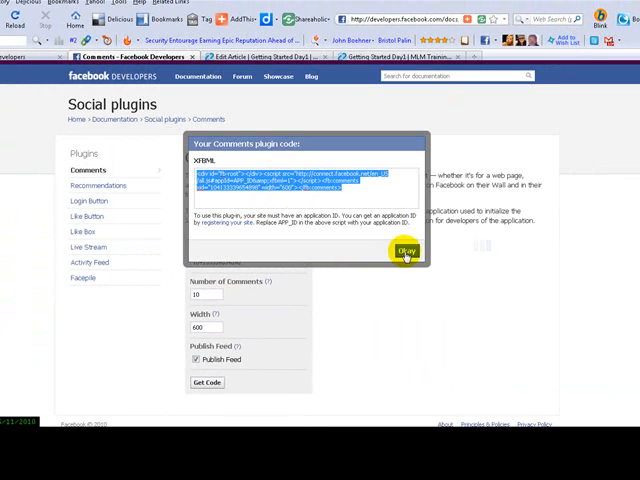
Take the generated Comments plugin code and close the code dialog with Okay.
click(404, 250)
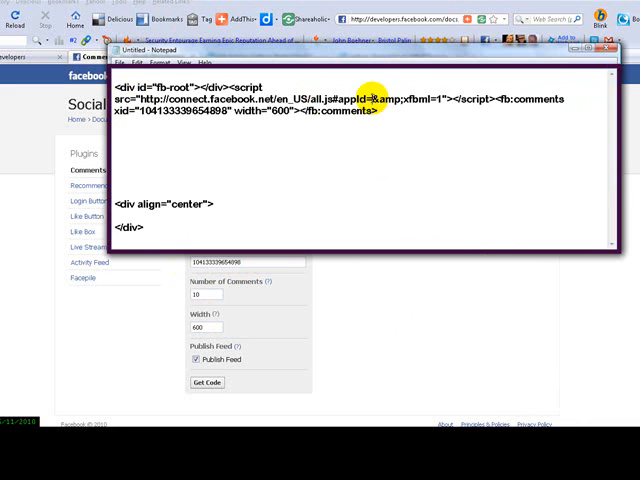
text(104133339654898)
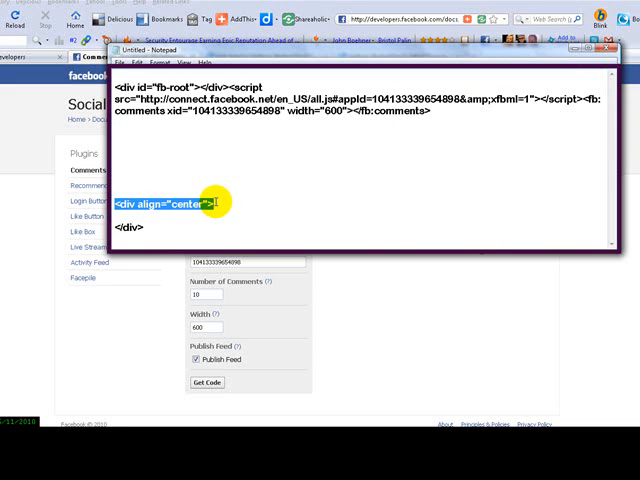
right_click(218, 202)
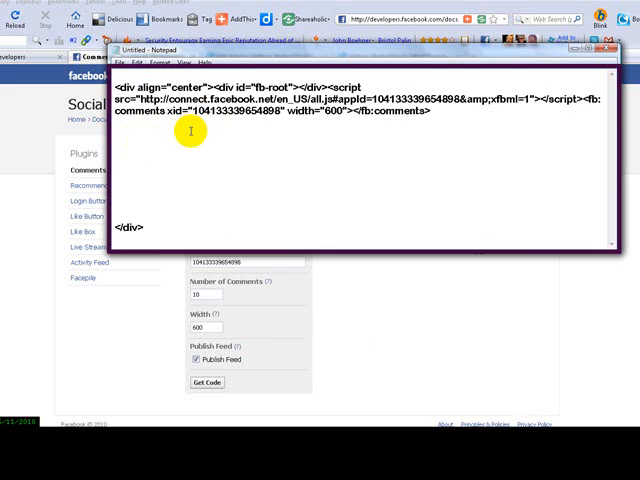
mouse_move(148, 164)
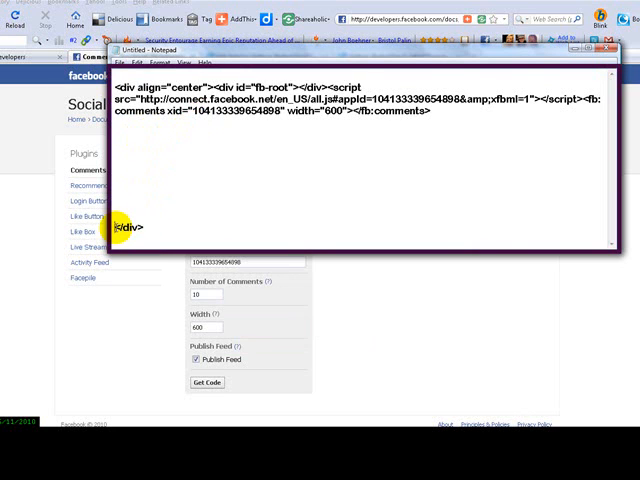
right_click(130, 228)
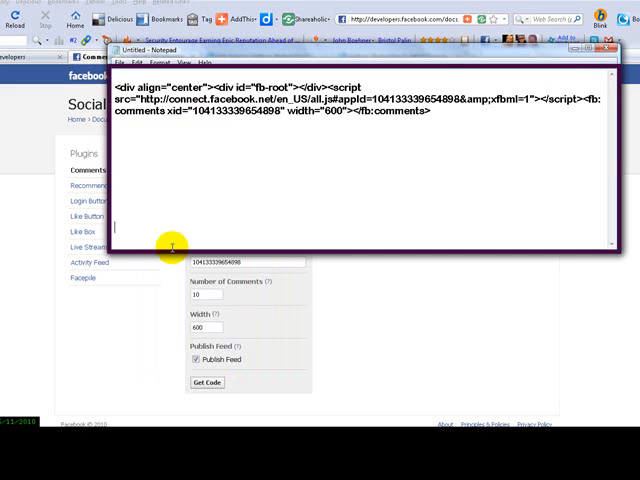
click(428, 112)
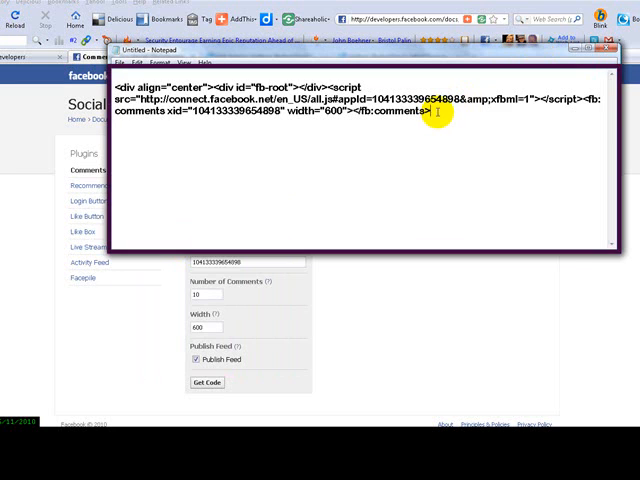
text(</div>)
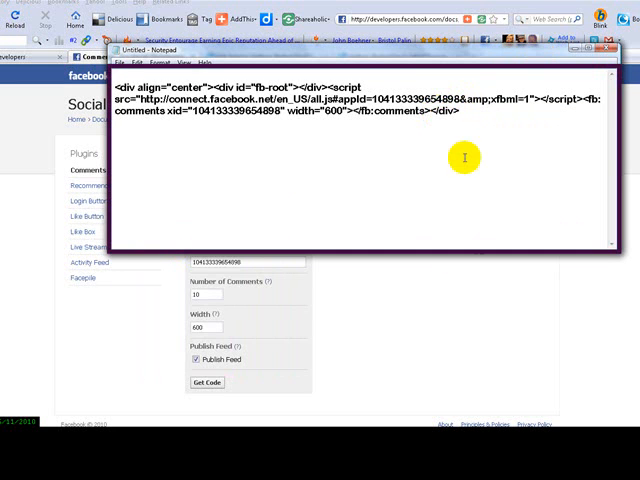
mouse_move(176, 176)
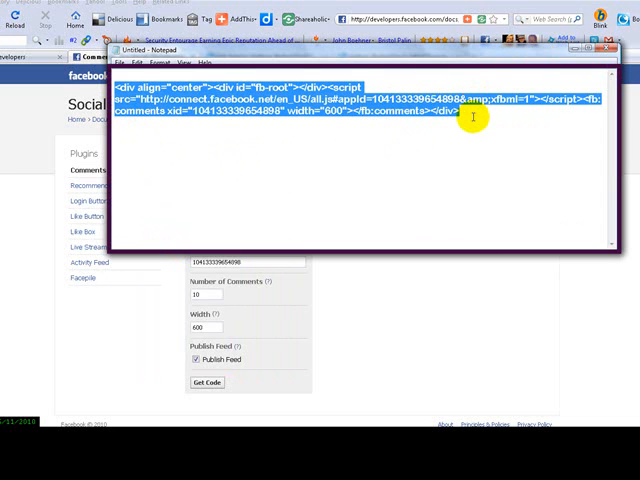
mouse_move(504, 152)
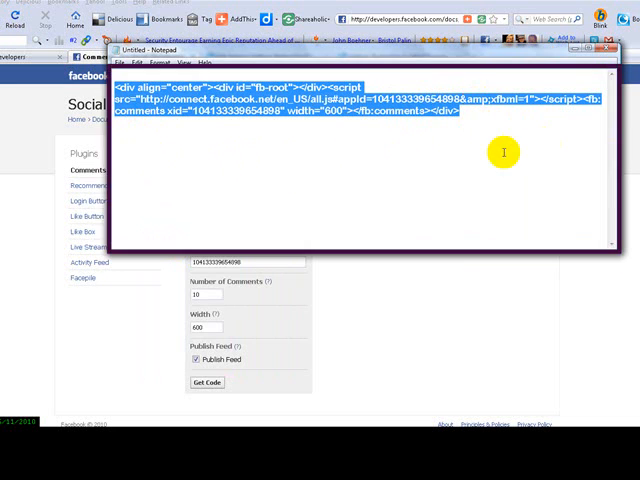
click(612, 38)
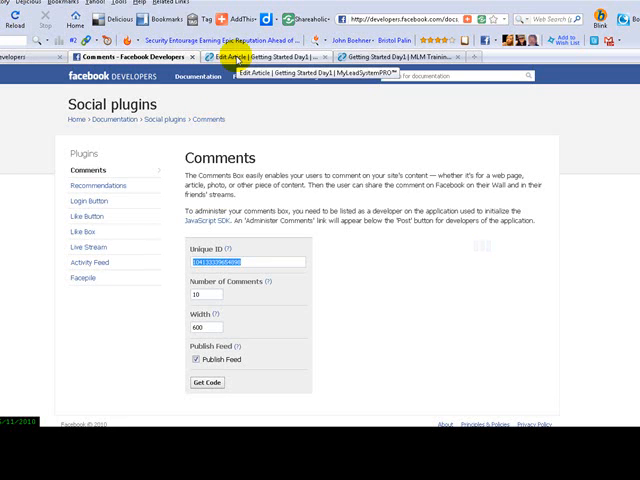
Switch to the Getting Started Day1 article editor and view its HTML source for pasting.
click(264, 56)
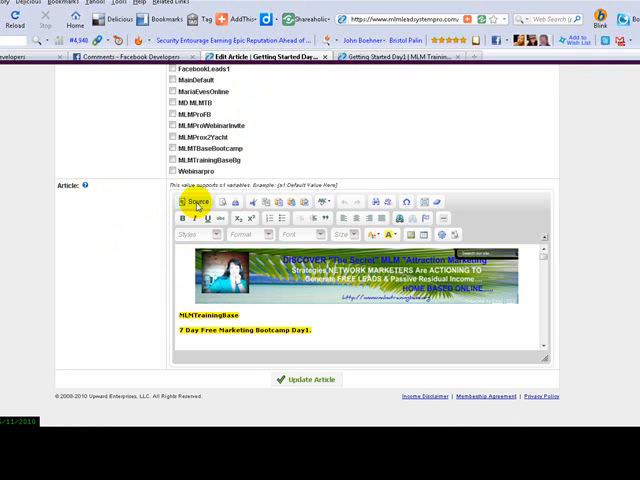
click(198, 204)
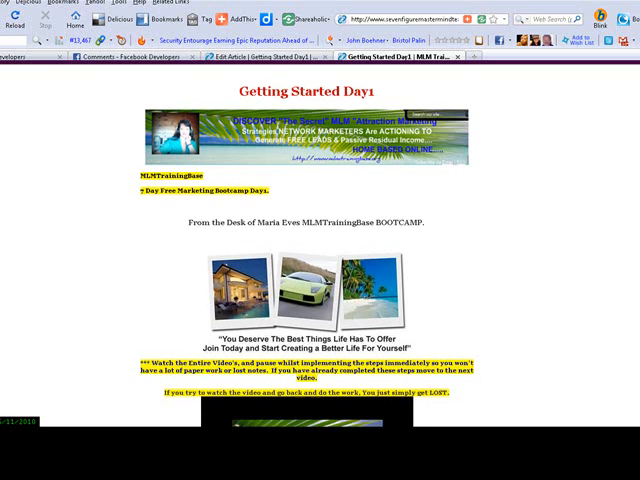
Scroll down the live Getting Started Day1 post to its Facebook comment box.
scroll(down, 3)
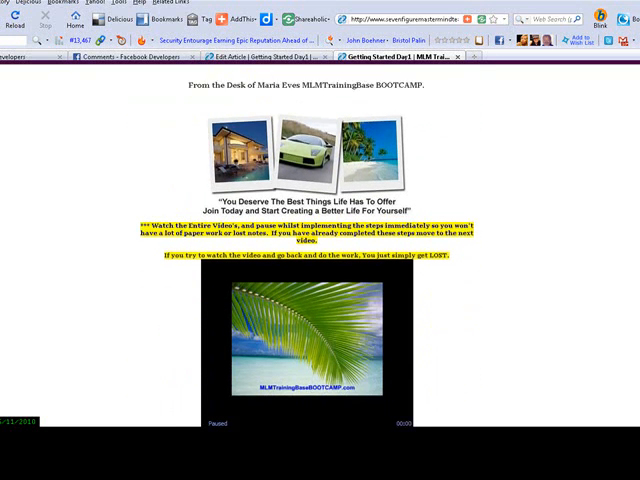
scroll(down, 3)
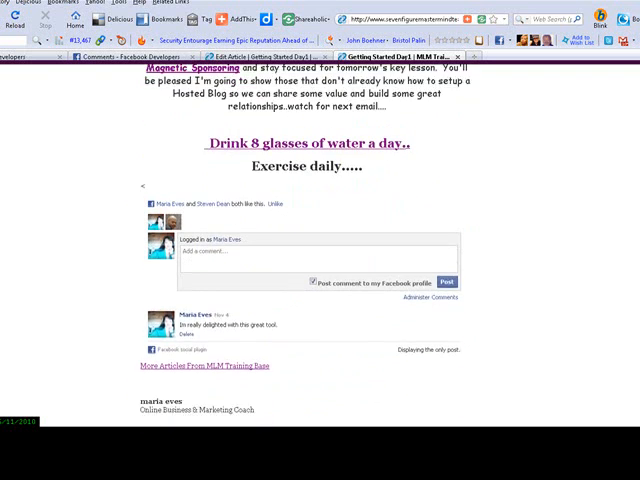
scroll(down, 3)
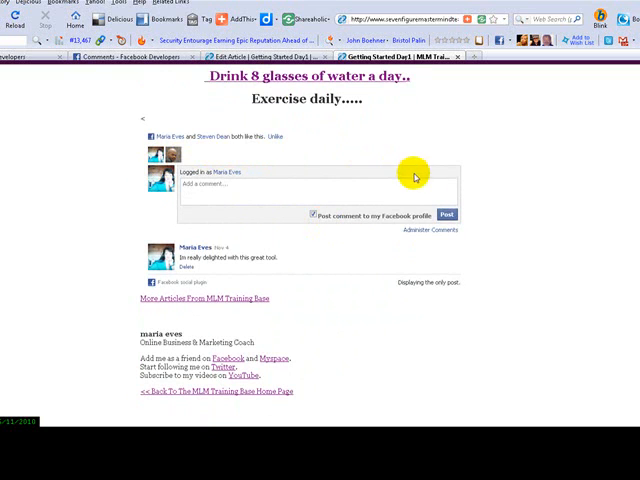
mouse_move(356, 240)
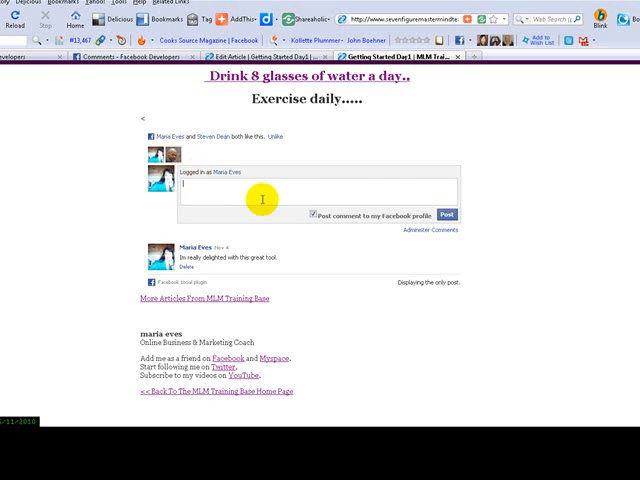
mouse_move(428, 254)
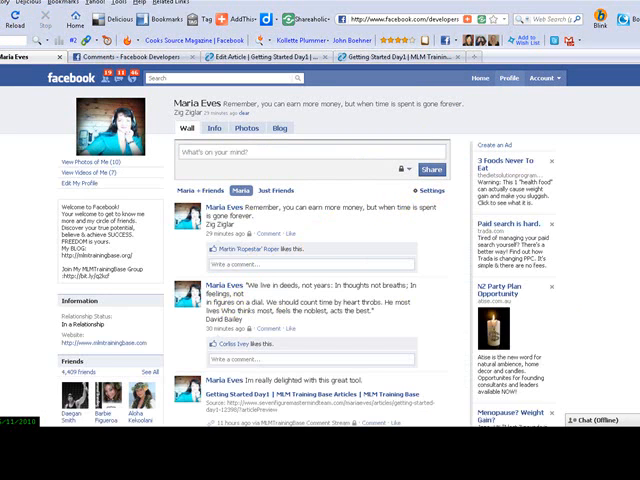
Scroll the Facebook profile Wall to the post created by the blog comment.
scroll(down, 3)
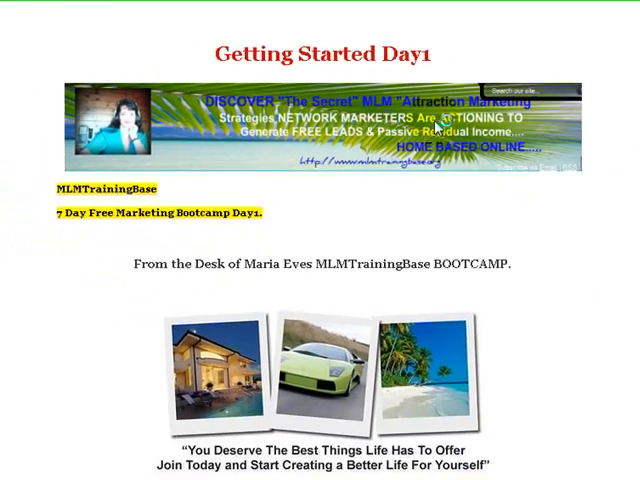
Scroll the Getting Started Day1 post back down to its Facebook comment box.
scroll(down, 3)
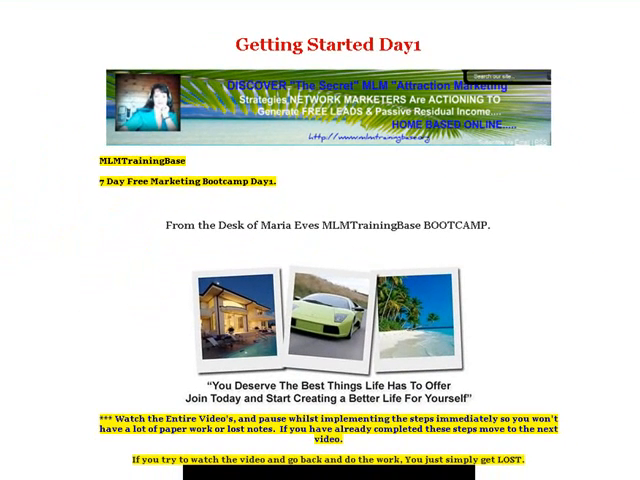
scroll(down, 3)
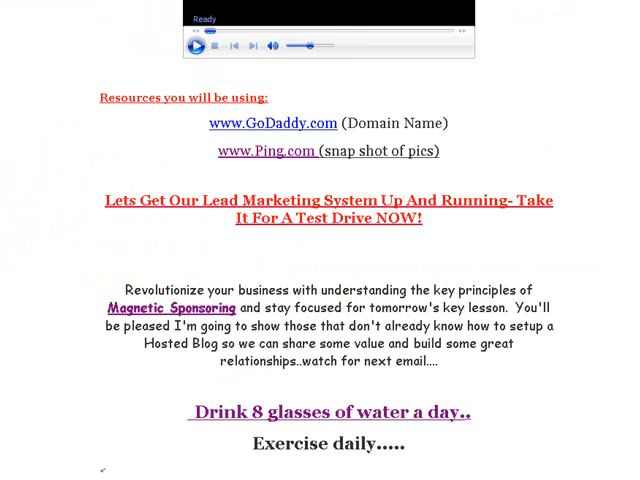
scroll(down, 3)
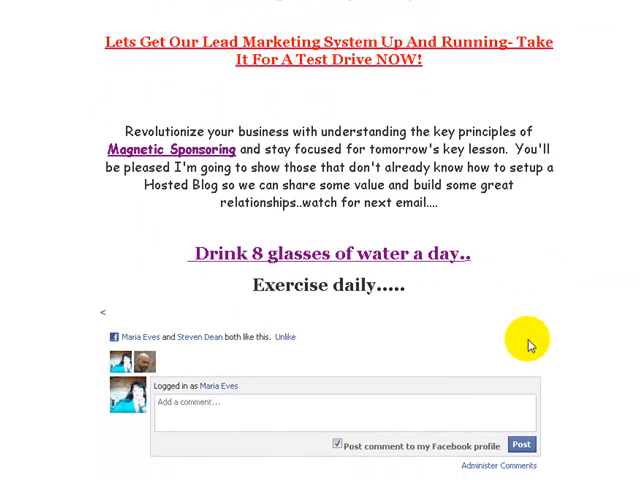
mouse_move(638, 328)
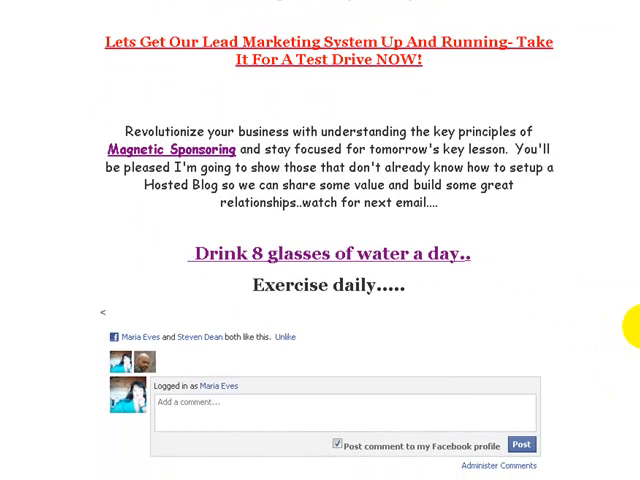